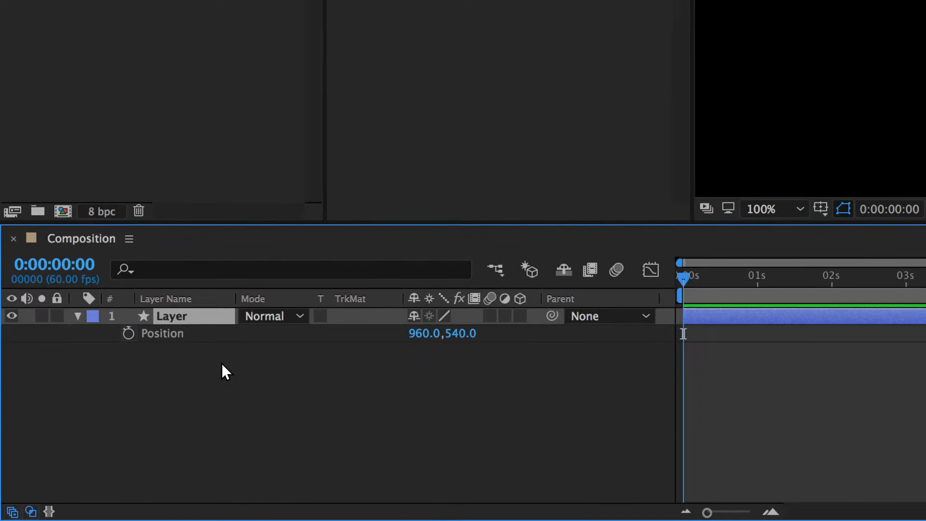
Step: Bring up the 100: Introduction composition with its camera, rocket, planet and background layers
click(128, 333)
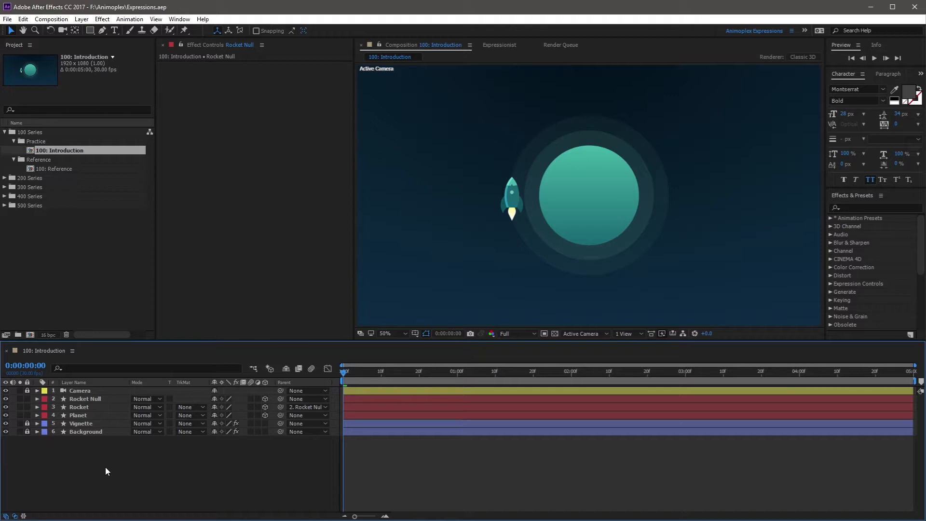
Step: Show Rocket Null's Orientation and X/Y/Z Rotation properties in the timeline
click(84, 398)
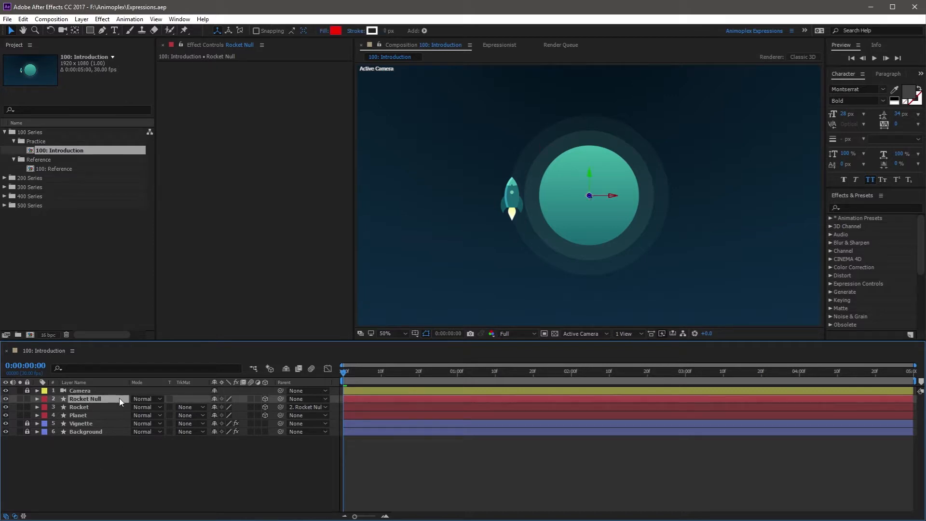
click(37, 399)
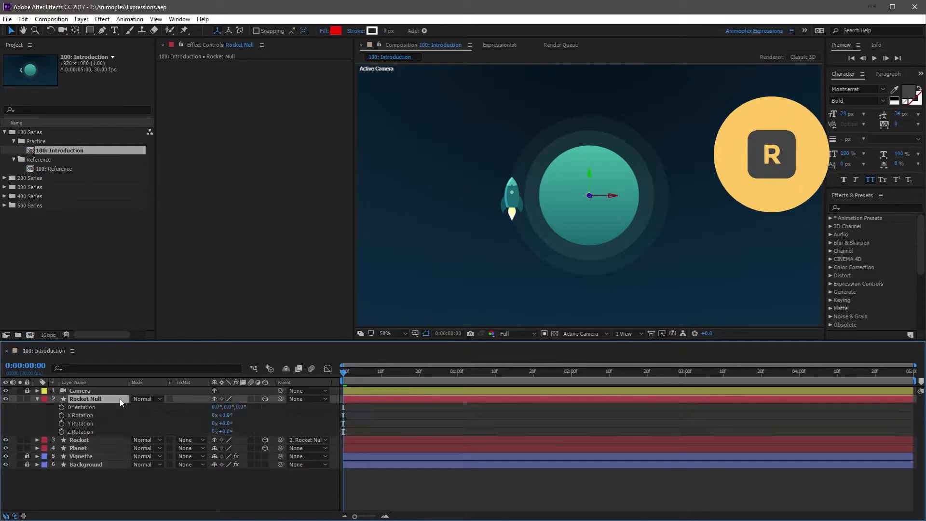
mouse_move(106, 424)
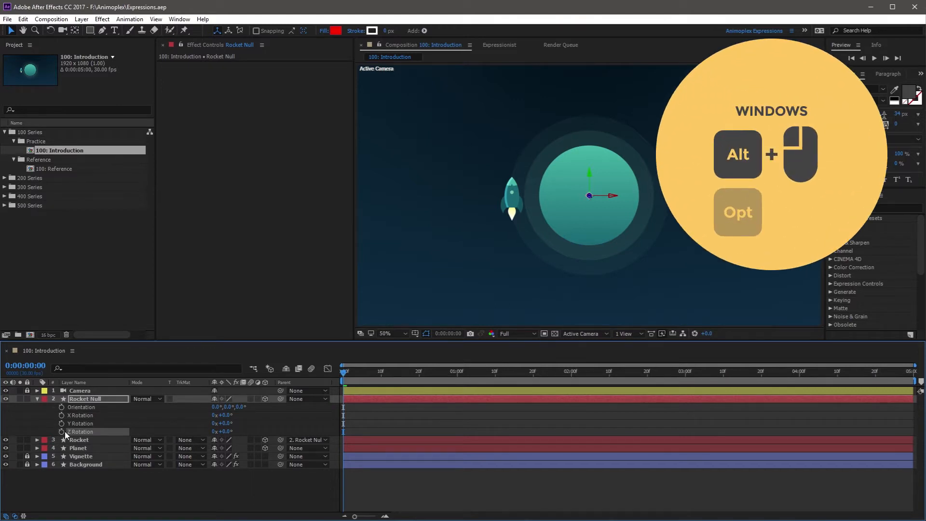
mouse_move(60, 431)
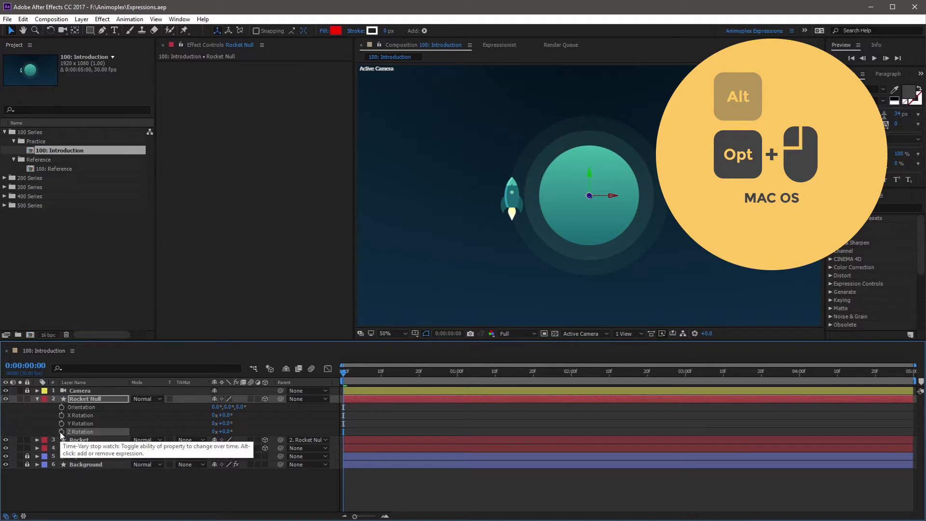
Step: Add a default transform.zRotation expression to Rocket Null's Z Rotation via the stopwatch
click(61, 431)
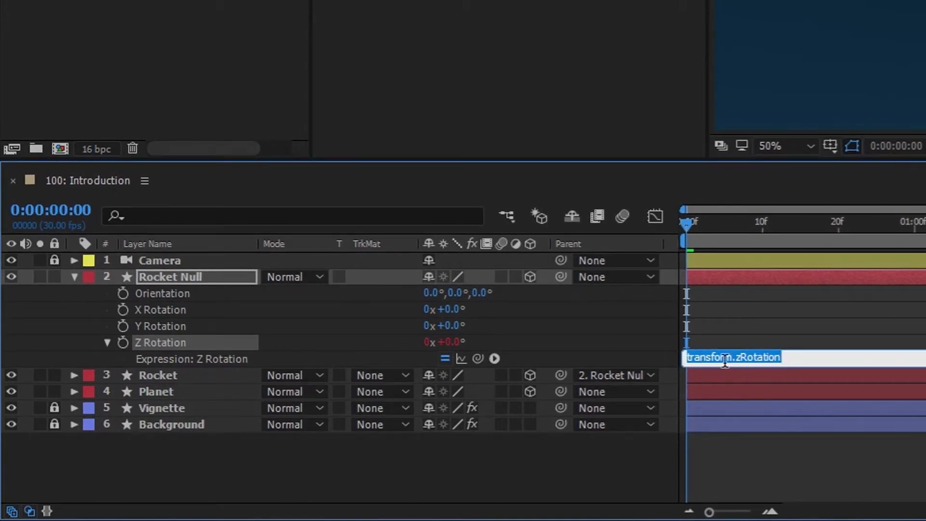
mouse_move(617, 370)
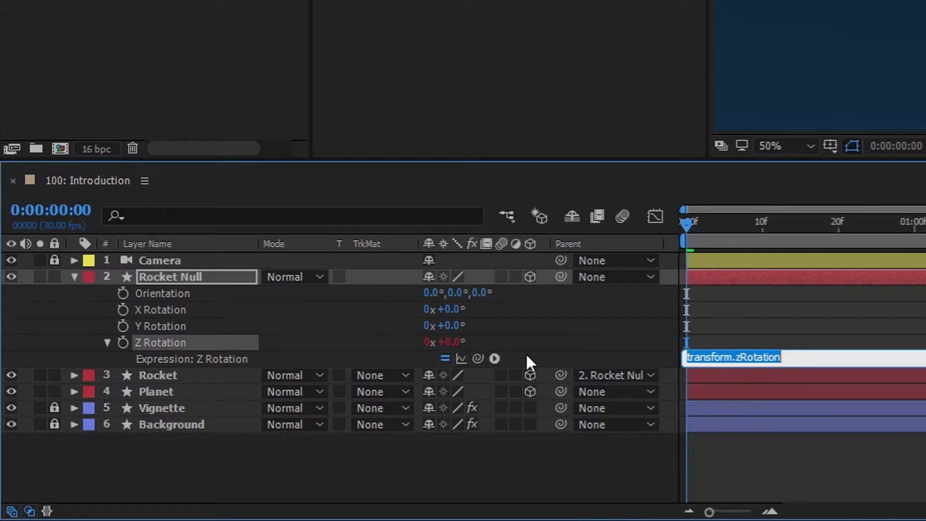
mouse_move(420, 354)
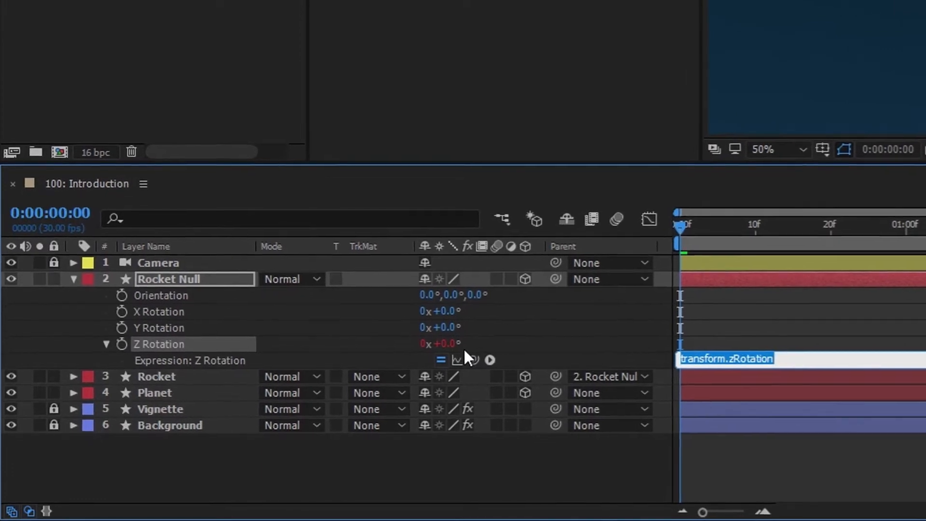
mouse_move(123, 343)
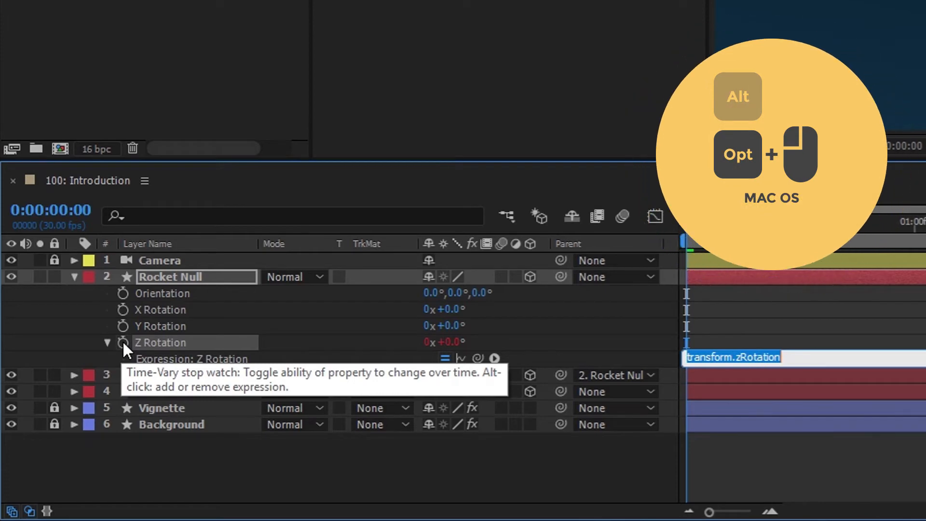
Step: Remove the Z Rotation expression, returning the property to 0x+0.0°
click(122, 343)
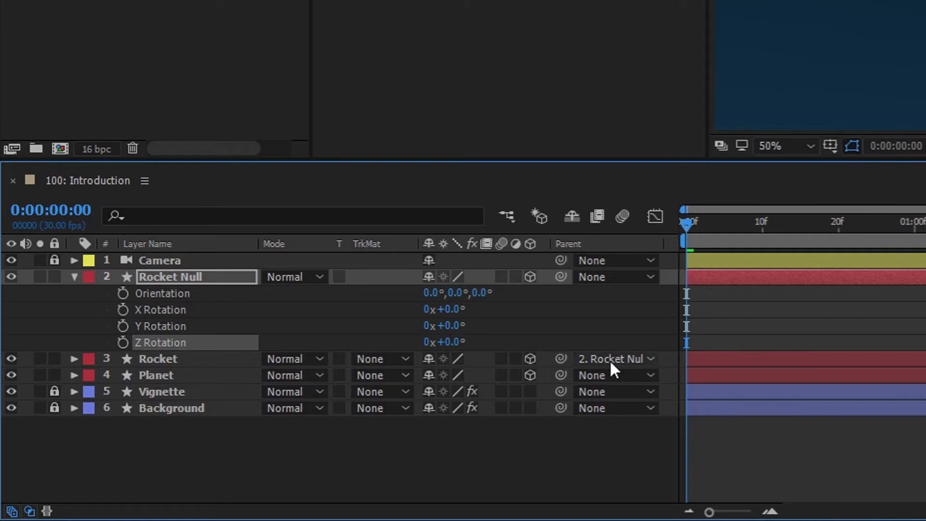
mouse_move(501, 343)
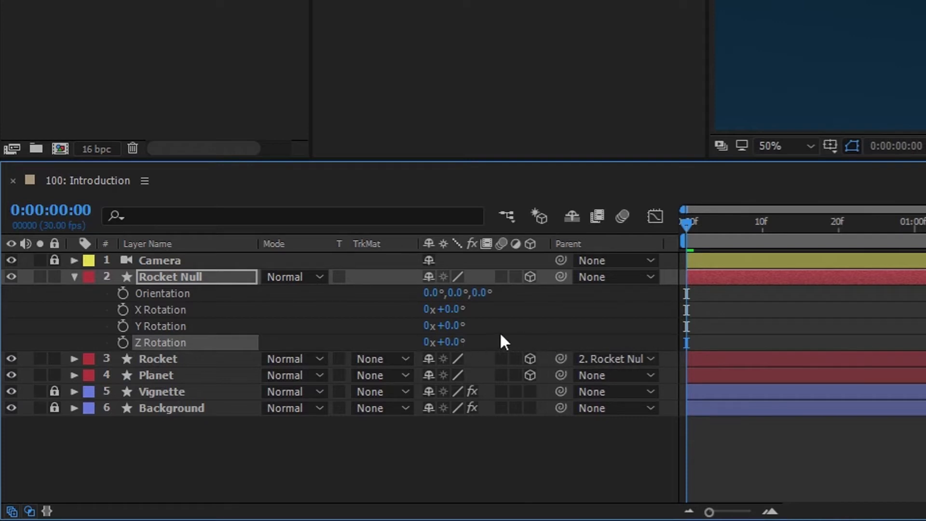
mouse_move(447, 324)
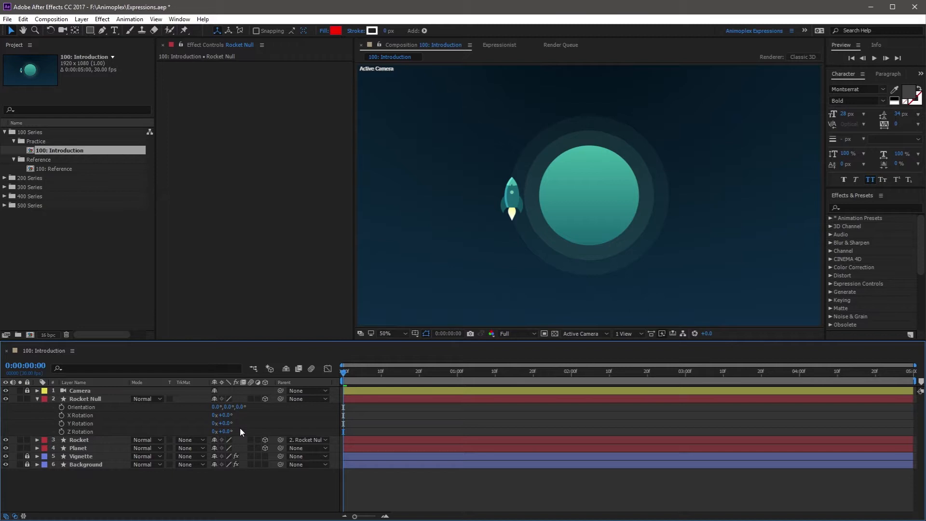
Step: Add an expression to Z Rotation through Animation > Add Expression
click(85, 398)
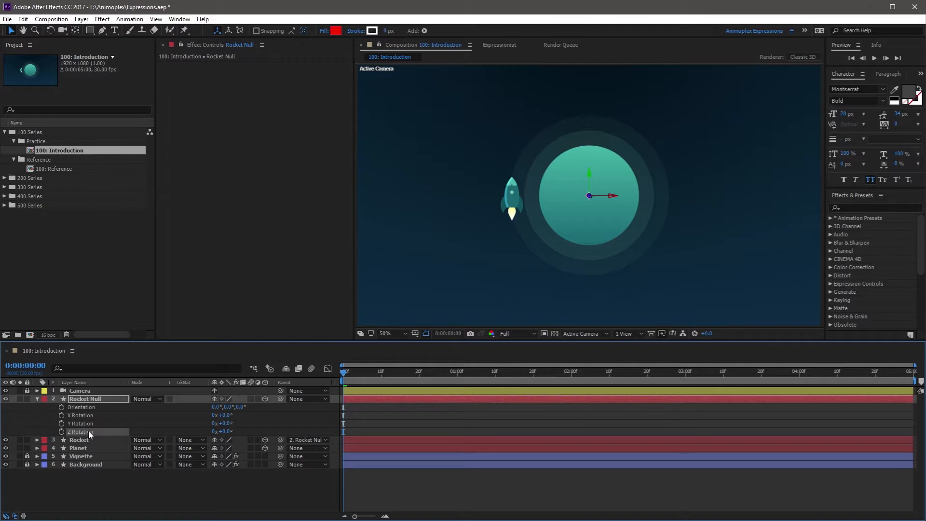
click(129, 19)
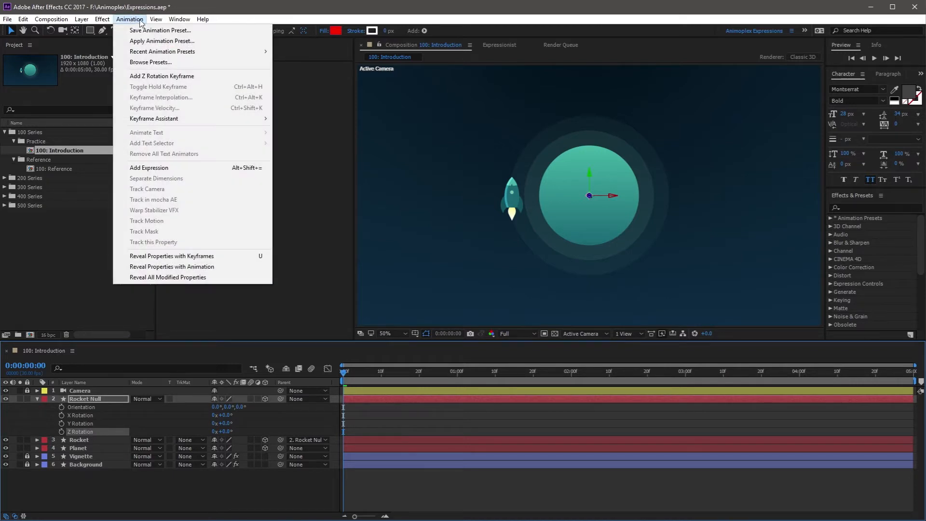
mouse_move(148, 168)
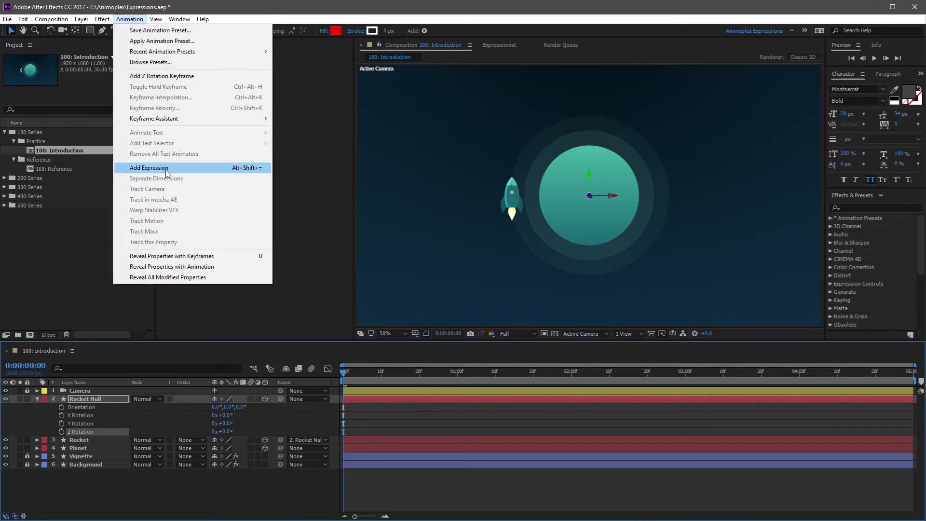
mouse_move(197, 171)
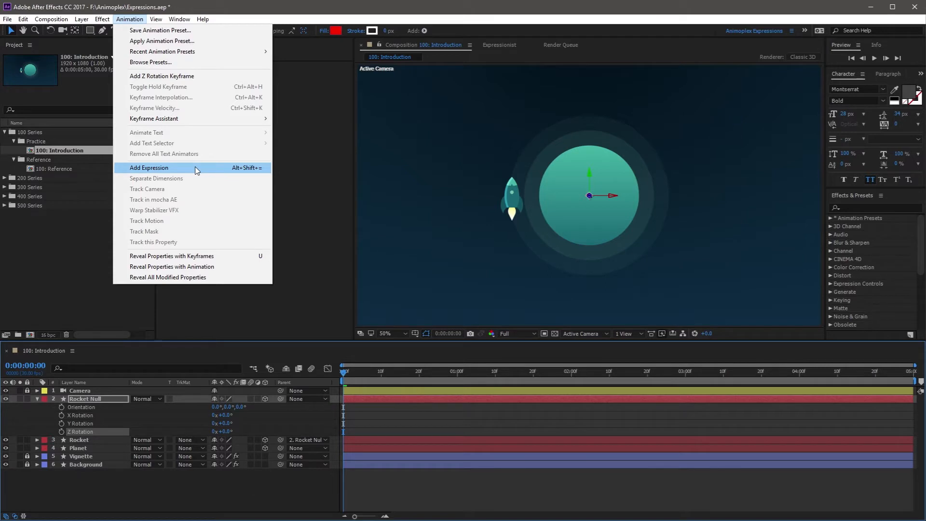
click(148, 168)
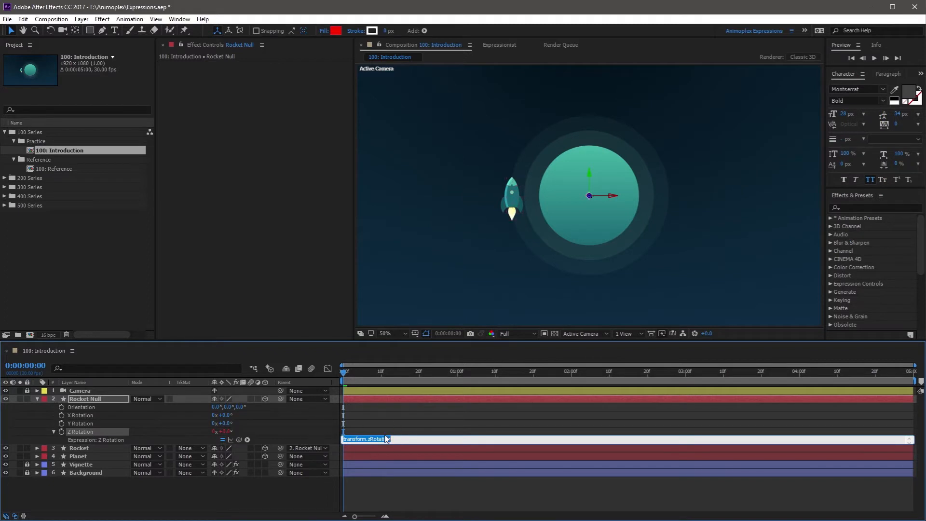
mouse_move(113, 438)
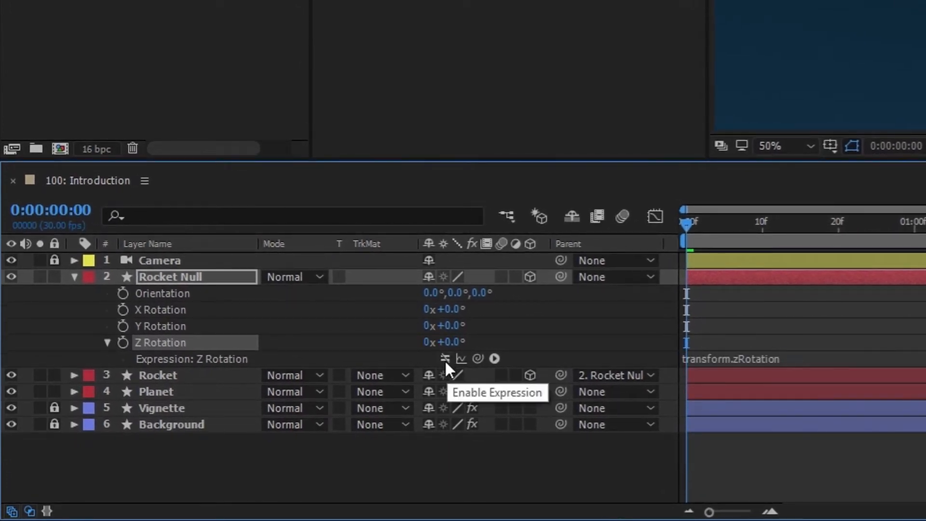
mouse_move(448, 345)
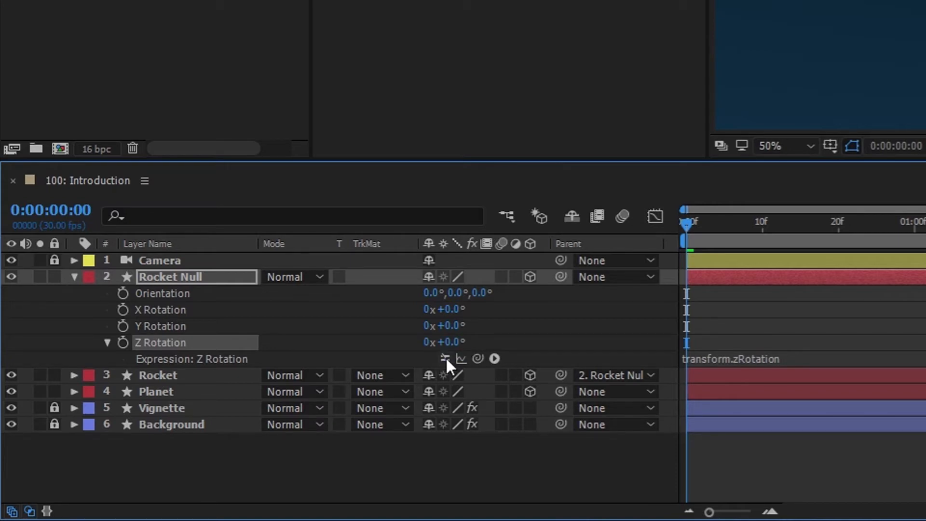
mouse_move(443, 359)
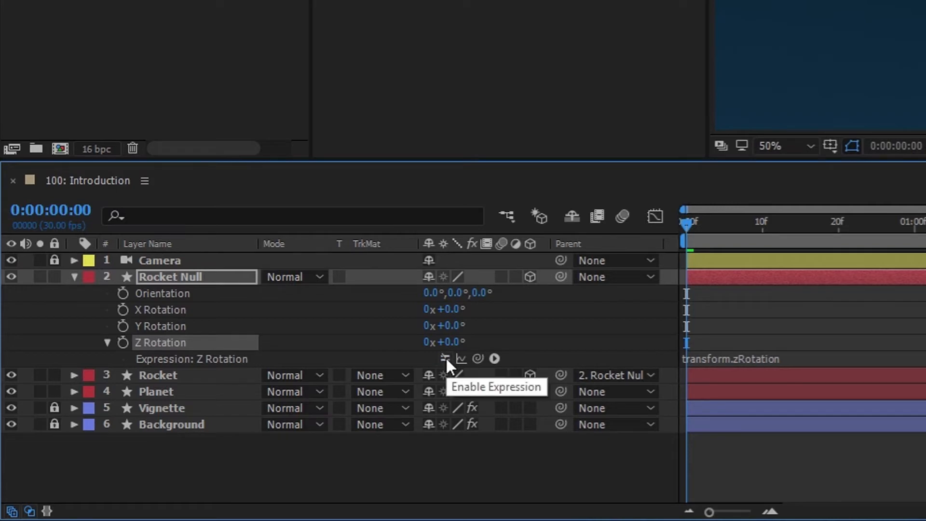
Step: Re-enable the Z Rotation expression with its Enable Expression (=) switch
click(443, 359)
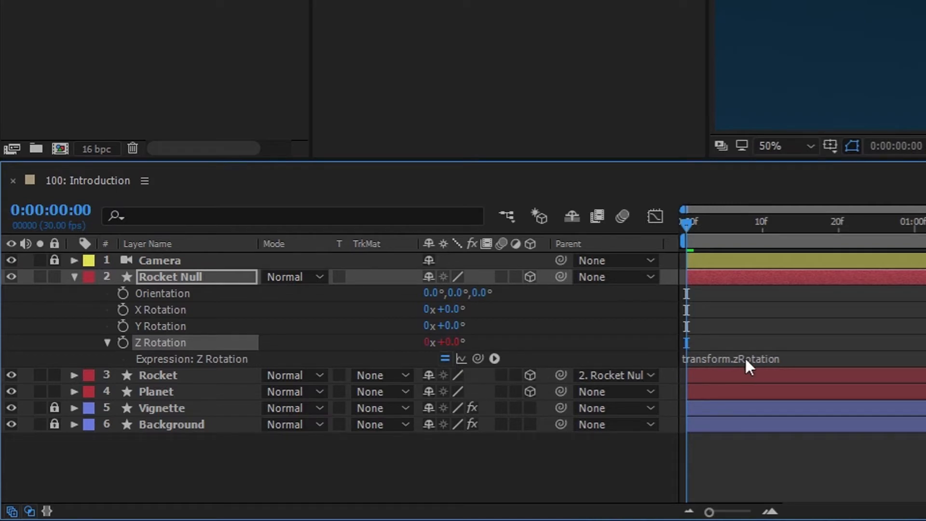
mouse_move(587, 378)
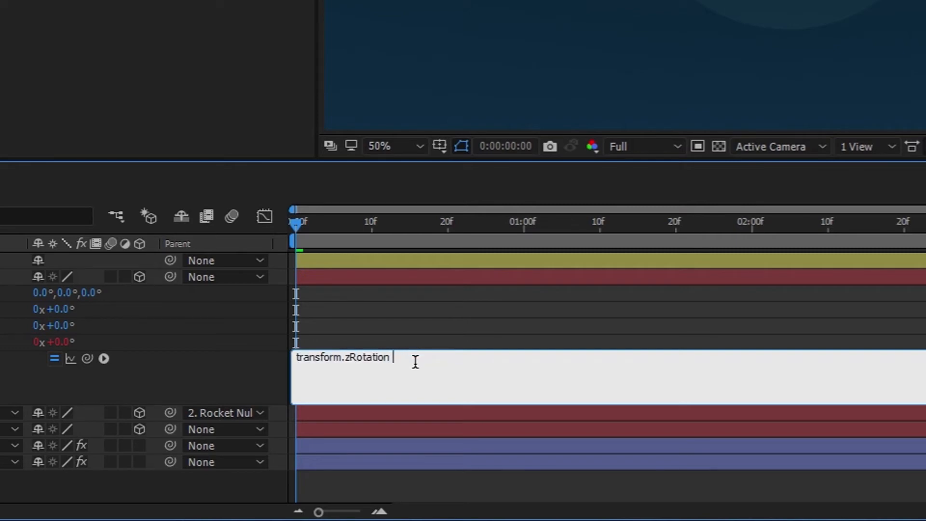
text(transform.zRotation)
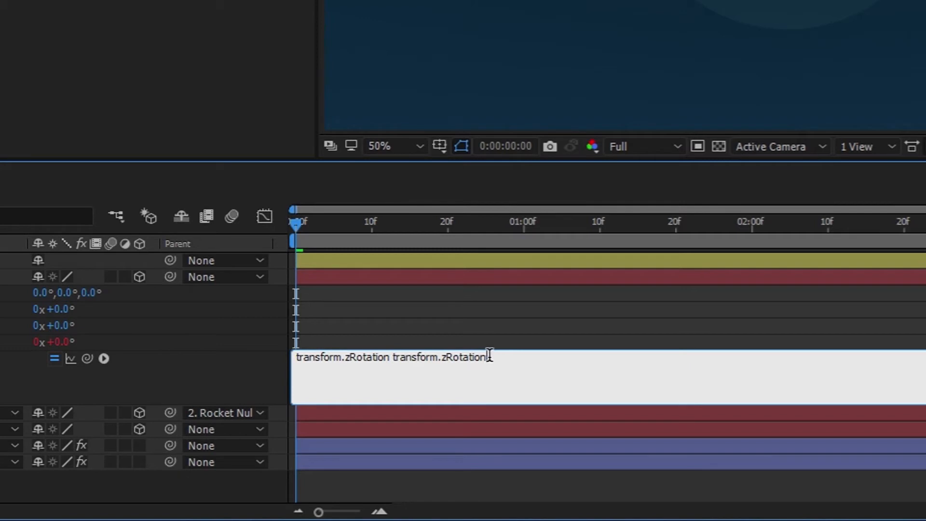
double_click(438, 357)
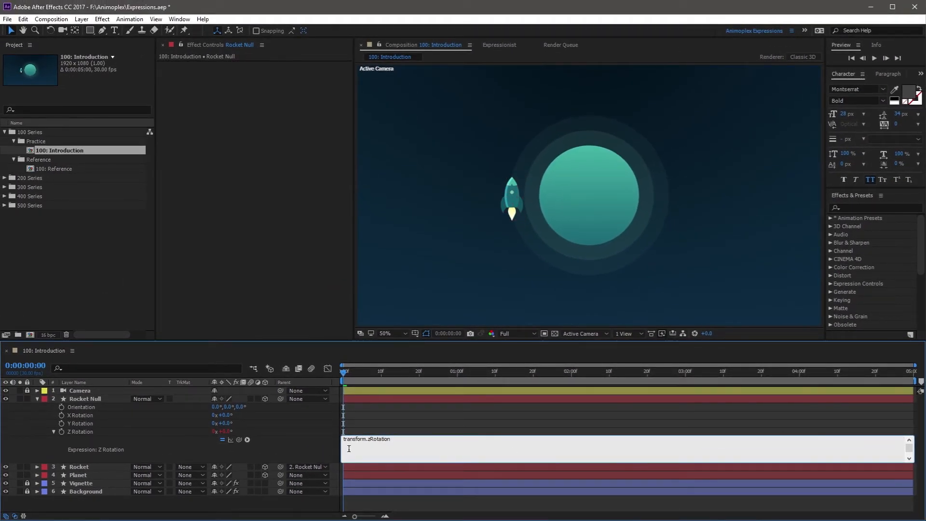
click(511, 199)
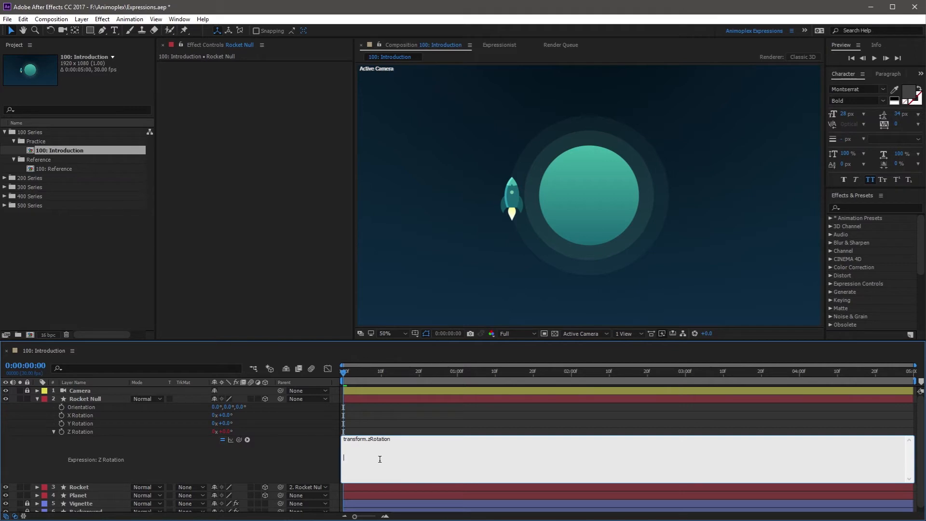
mouse_move(416, 419)
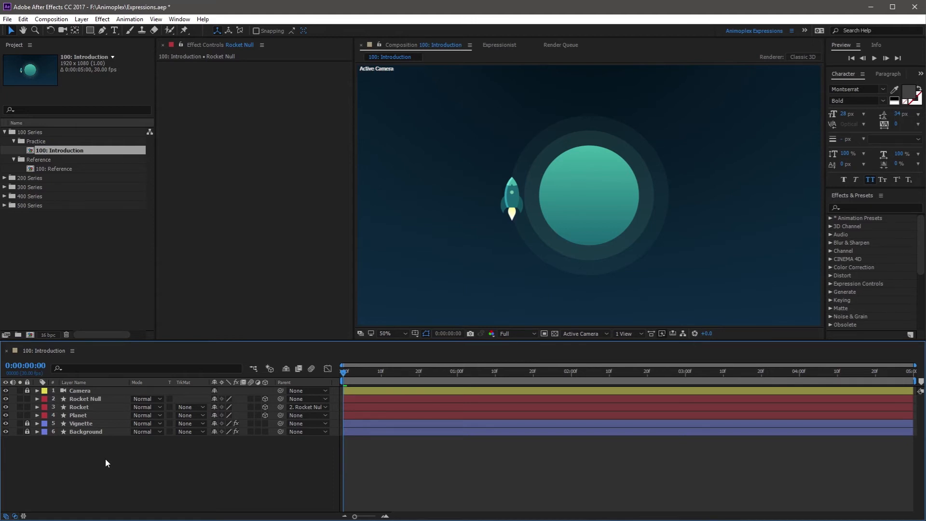
mouse_move(100, 401)
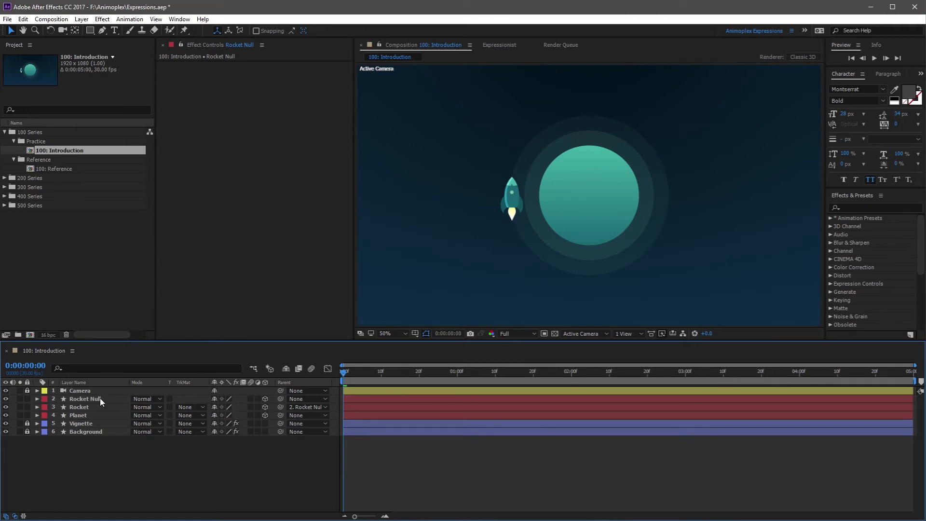
Step: Reveal Rocket Null's rotation again and start a fresh transform.zRotation expression on Z Rotation
click(85, 399)
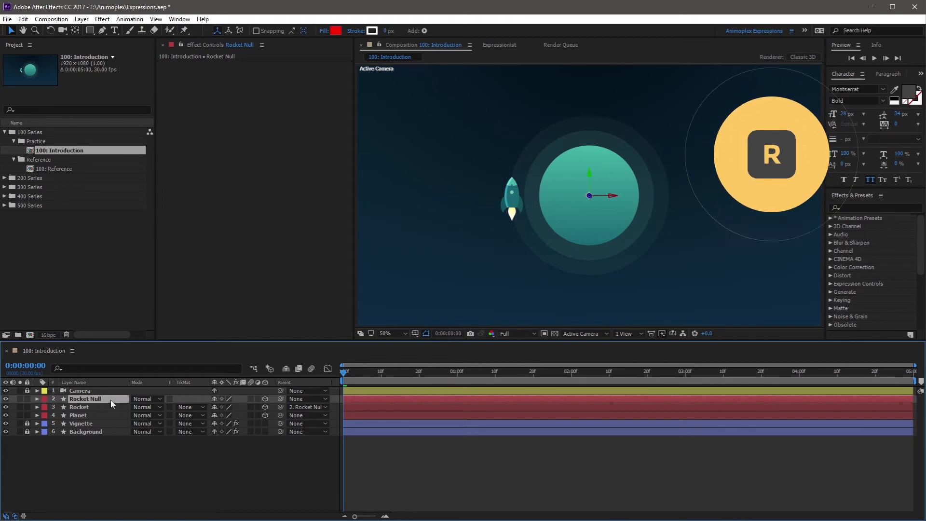
click(37, 399)
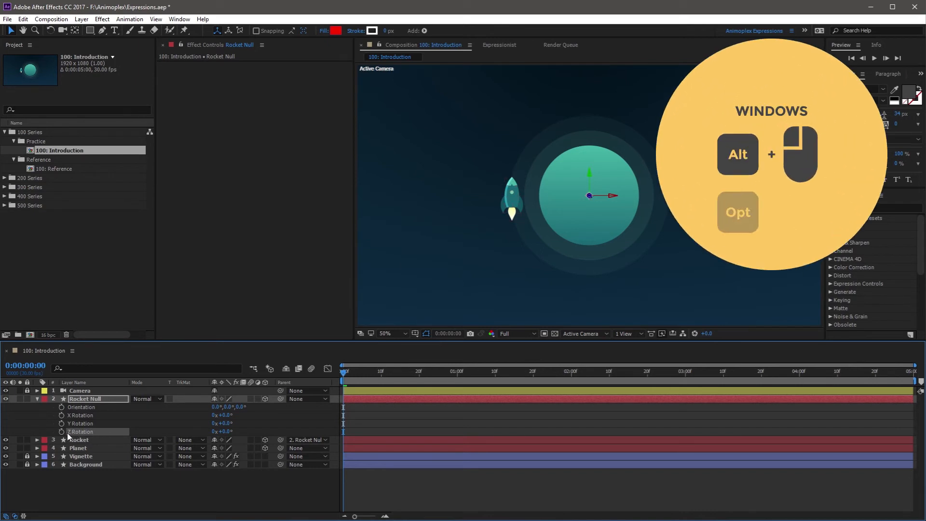
click(60, 432)
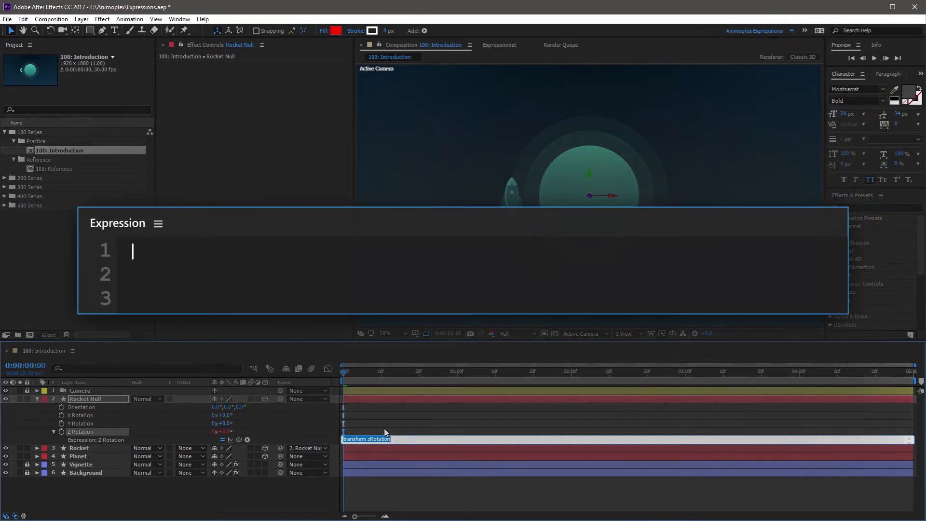
Step: Replace the default expression text with time * 360
text(time * 3)
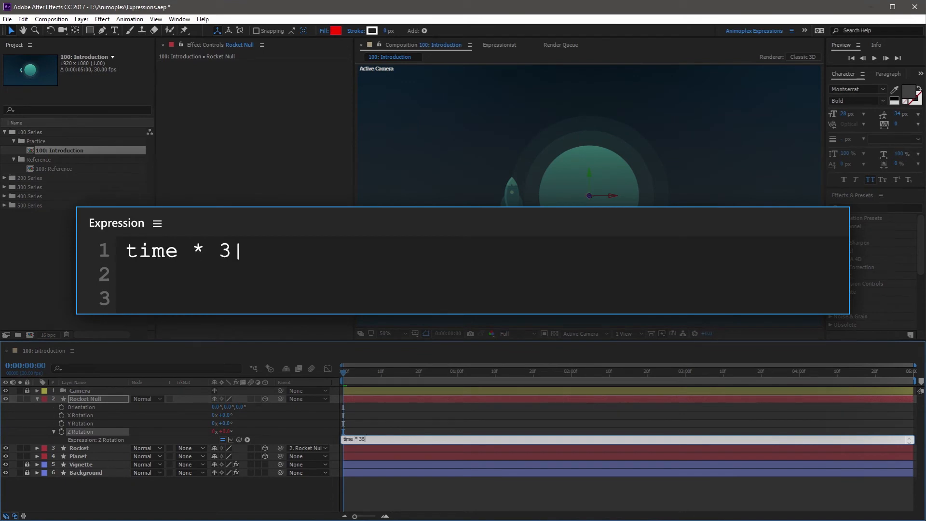
text(60)
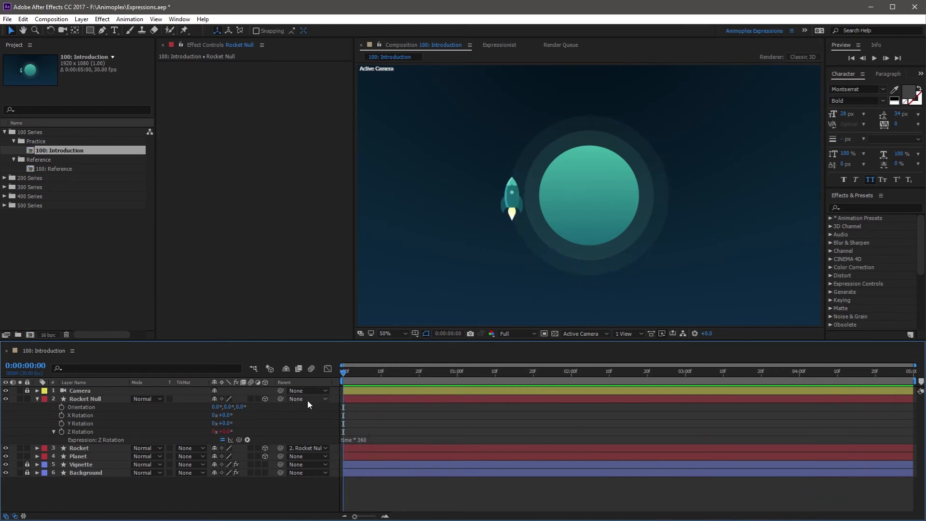
Step: Edit the expression's multiplier so it reads time * 180 and commit it
double_click(356, 440)
text(18)
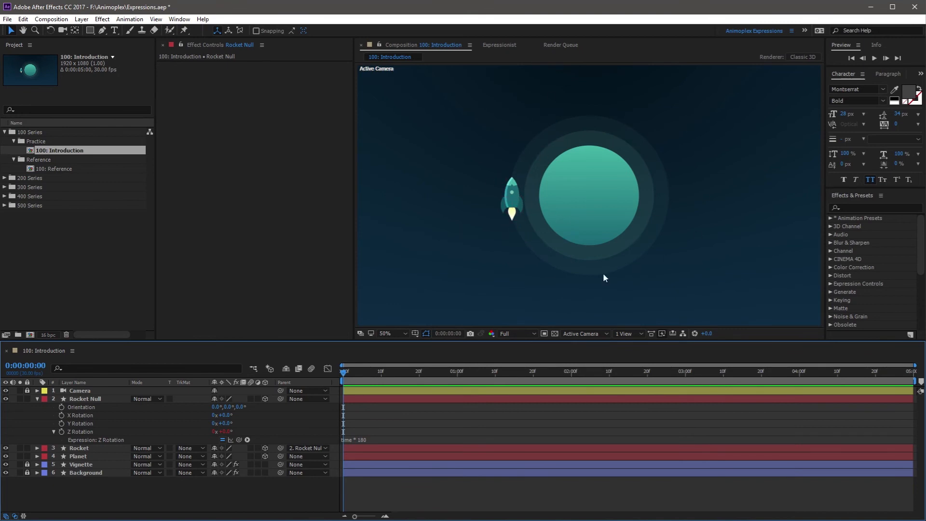
click(562, 162)
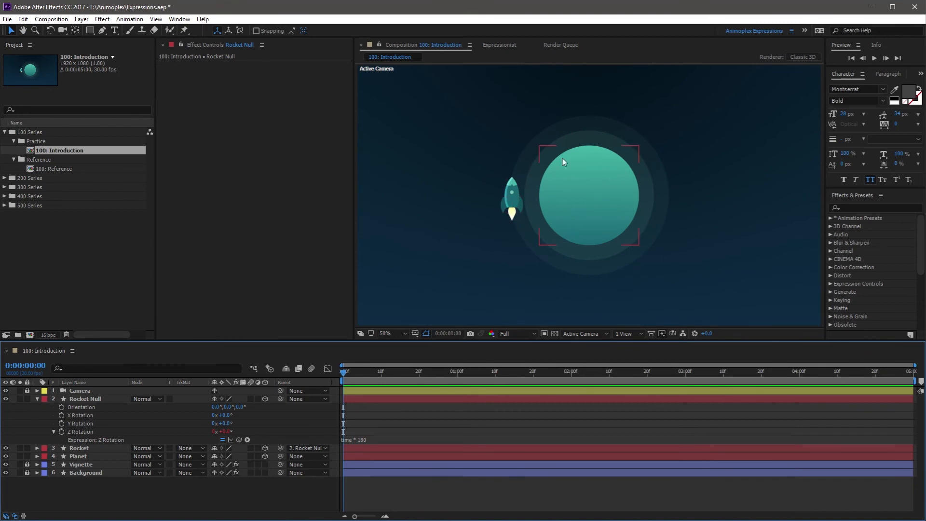